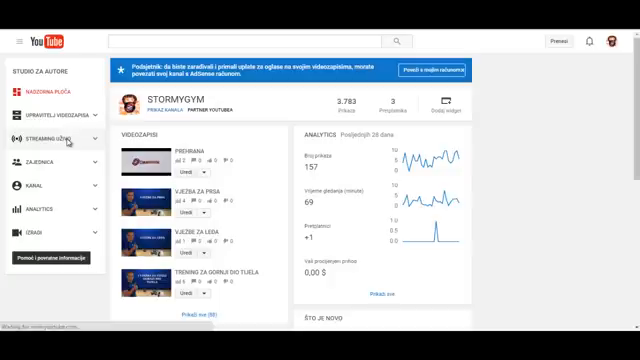
Show the Live Streaming Events list in YouTube Creator Studio, which has no upcoming events
left_click(50, 130)
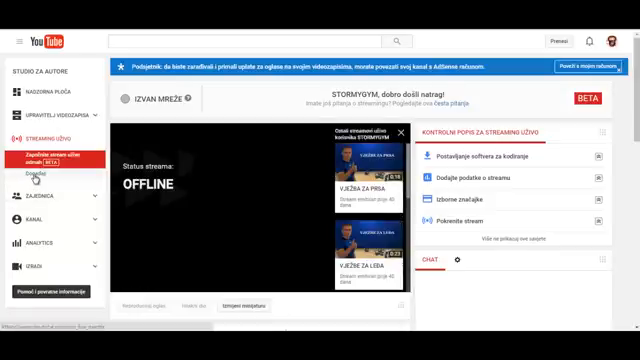
left_click(44, 168)
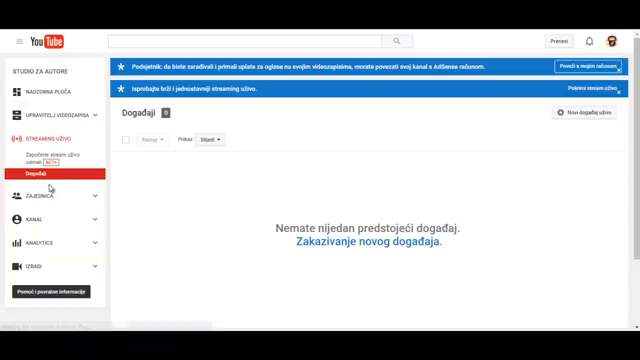
mouse_move(136, 176)
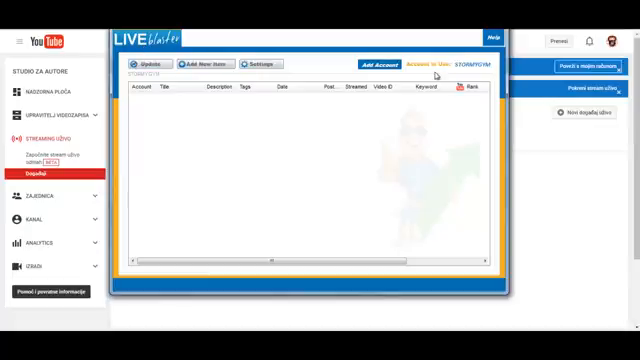
Begin adding a new YouTube account, revealing the authorization link to copy
left_click(376, 64)
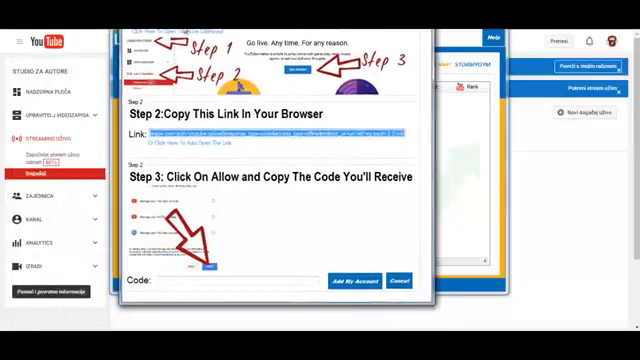
mouse_move(290, 84)
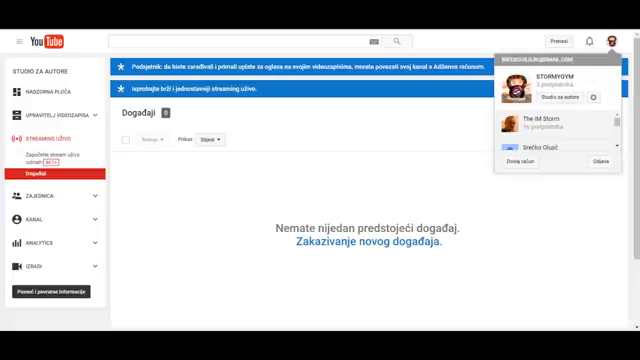
Grant the live API app access to the chosen Google account and channel, obtaining an authorization code
left_click(540, 160)
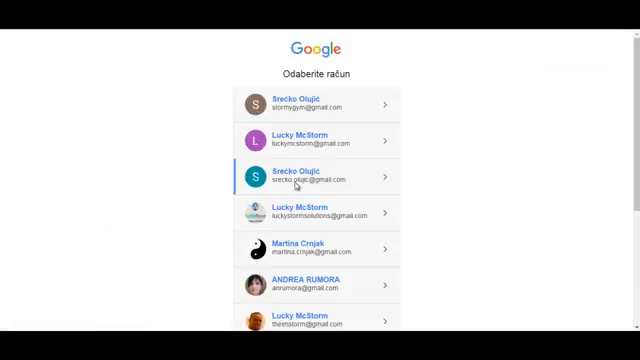
left_click(316, 176)
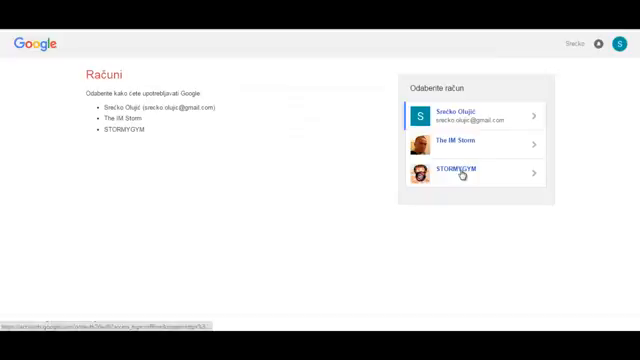
left_click(476, 170)
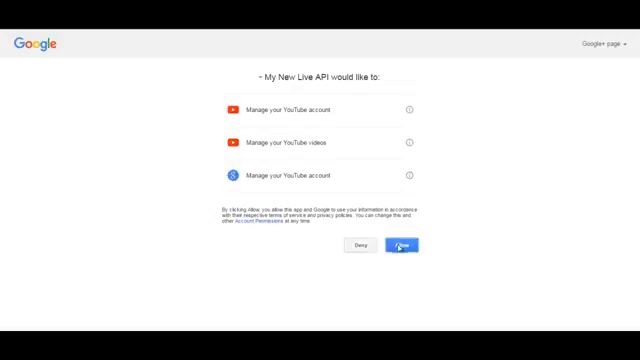
left_click(404, 246)
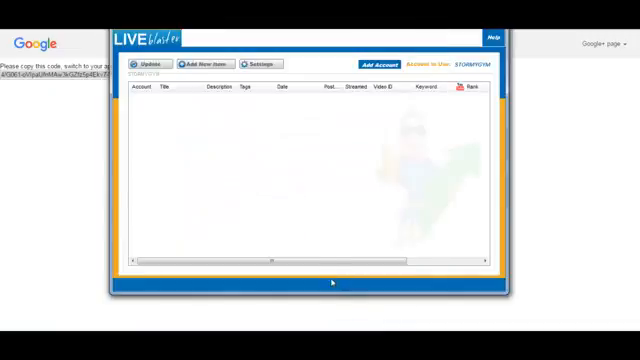
Finish adding the YouTube account with the code and start a new live event item
left_click(368, 64)
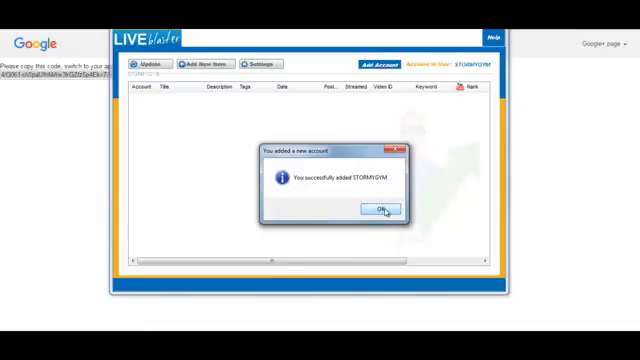
left_click(380, 210)
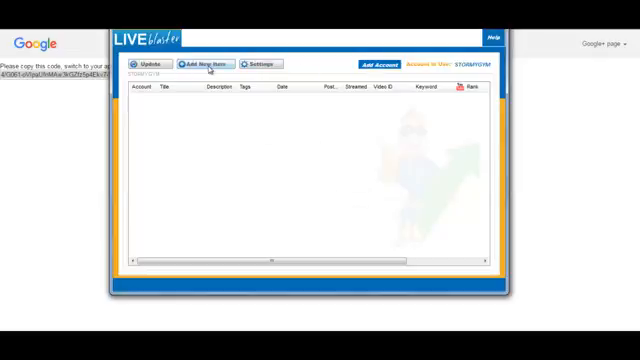
left_click(208, 62)
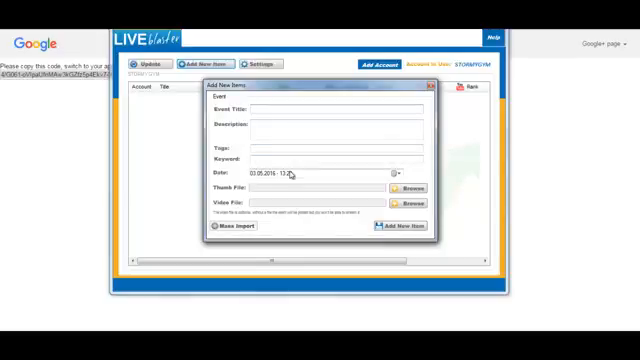
left_click(392, 174)
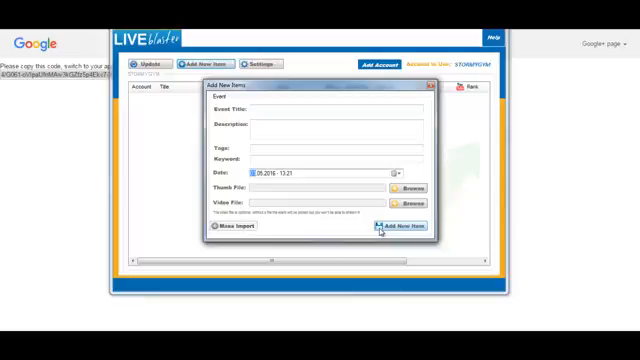
mouse_move(362, 228)
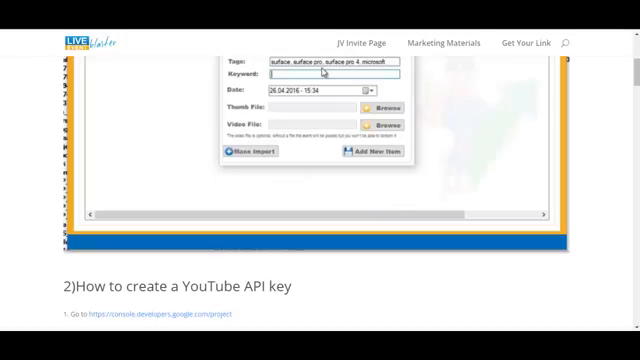
mouse_move(428, 258)
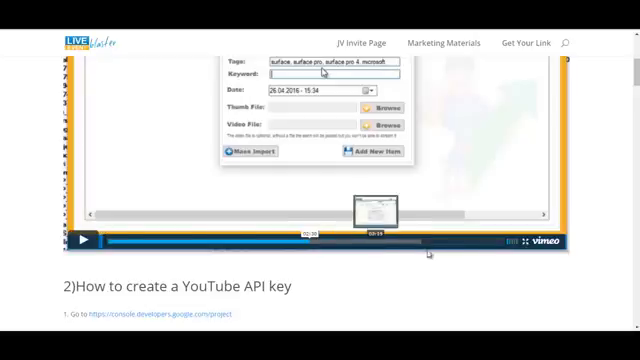
mouse_move(476, 240)
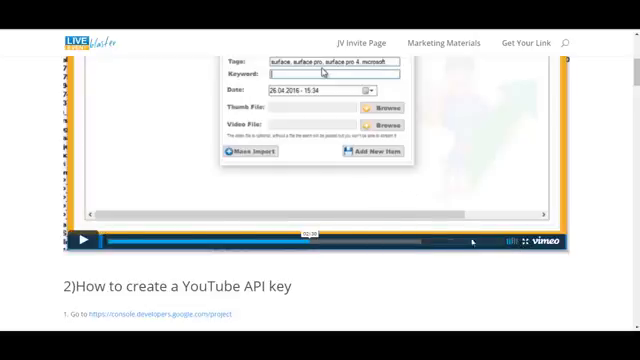
mouse_move(30, 248)
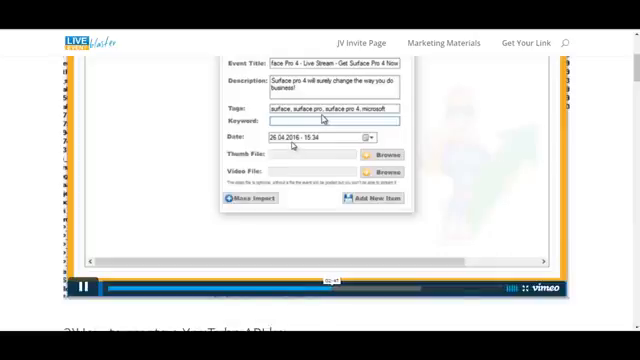
Enter 'surfa' as the start of the Surface Pro 4 item's title
type("surfa")
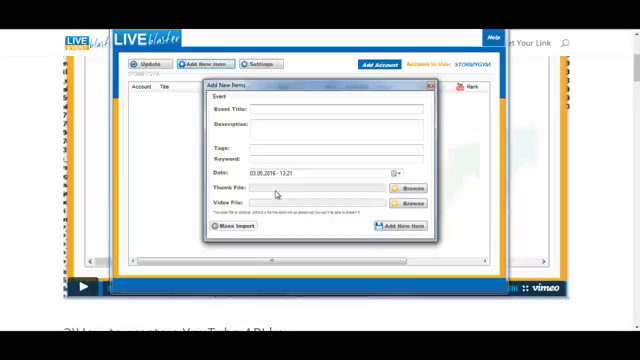
mouse_move(176, 136)
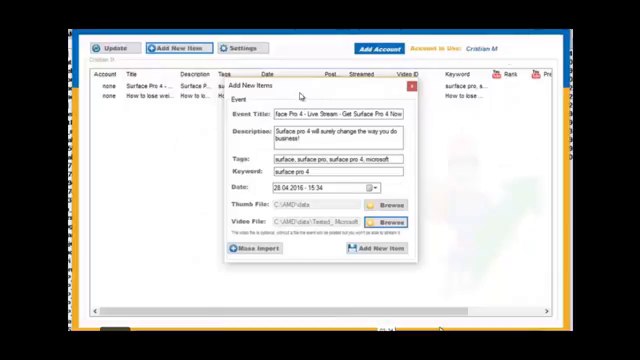
mouse_move(344, 220)
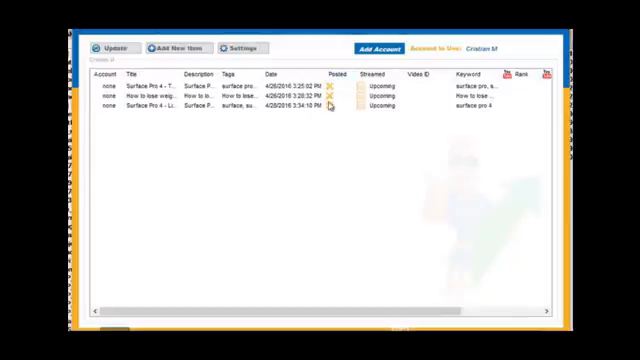
mouse_move(334, 124)
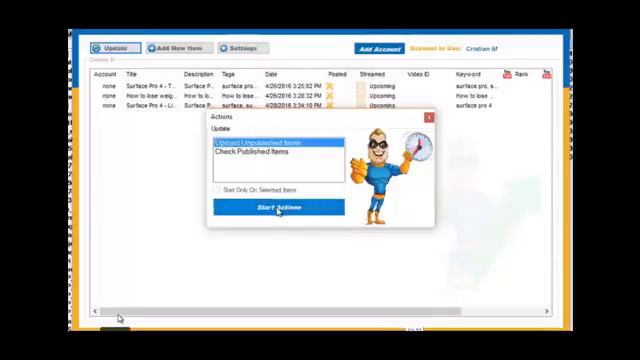
Publish the Surface Pro 4 item to YouTube and request Start Live Streaming from its right-click menu
left_click(288, 206)
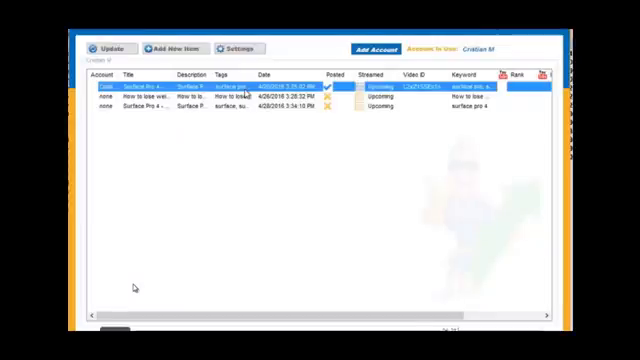
right_click(290, 88)
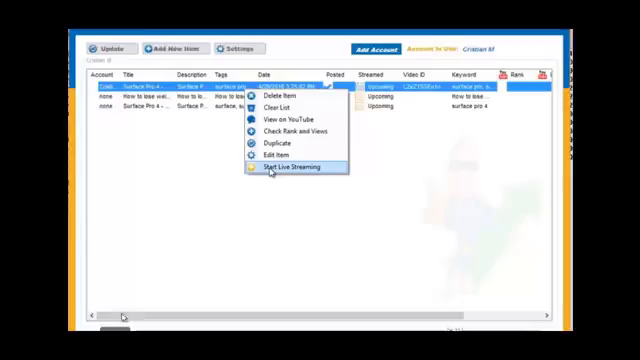
left_click(296, 170)
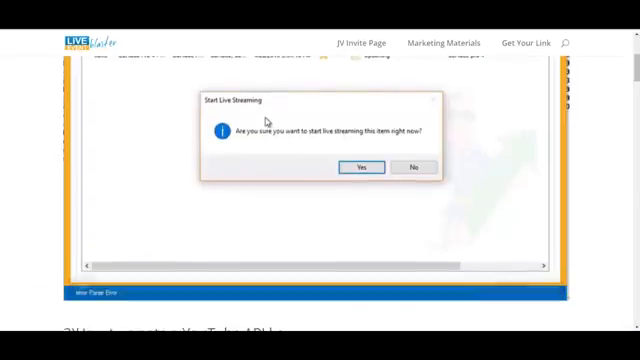
Dismiss the streaming prompt and close the new-item form, returning to the empty item list
left_click(360, 168)
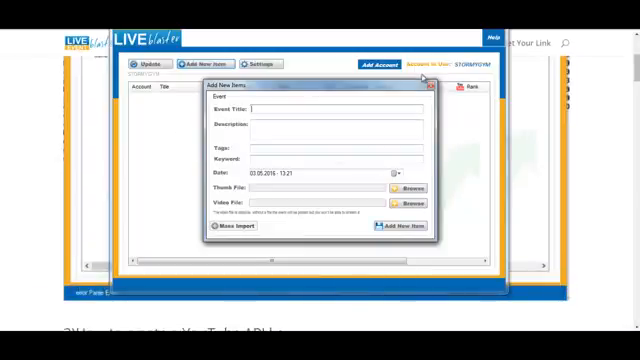
left_click(428, 86)
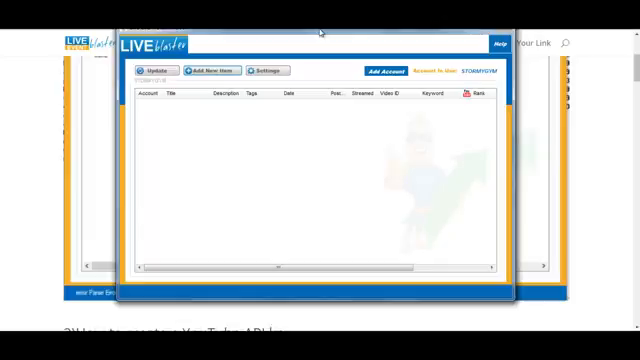
mouse_move(316, 148)
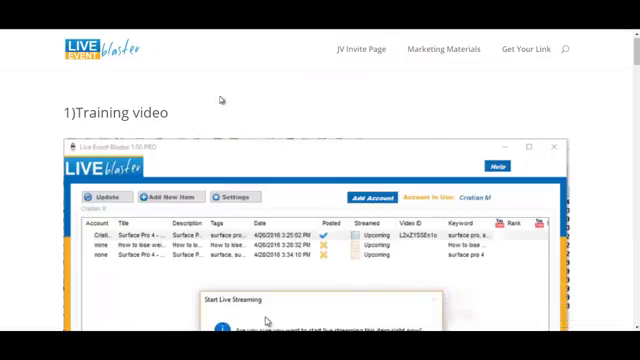
Browse the help page past the API key steps and play the training video
scroll("down", 3)
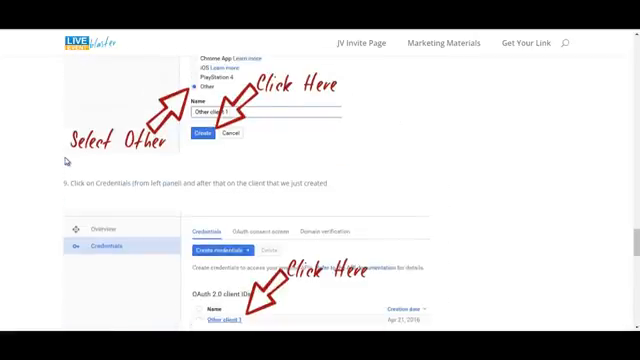
scroll("down", 3)
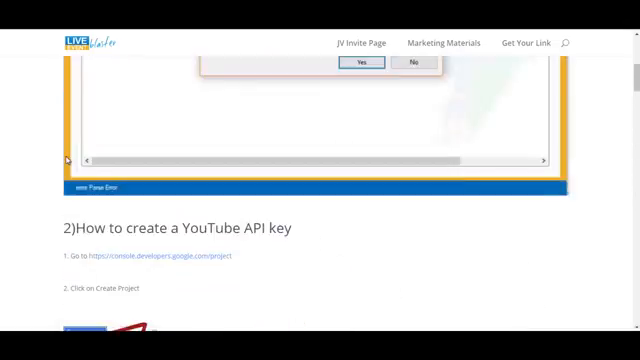
scroll("up", 3)
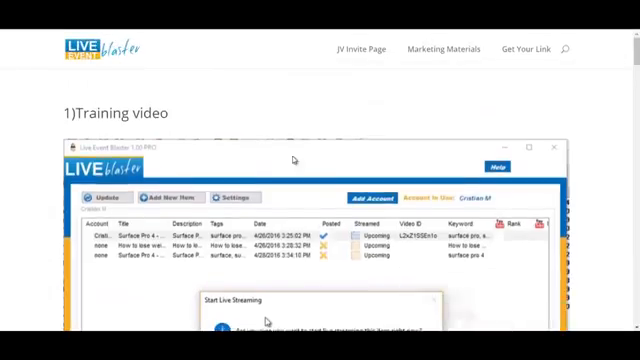
left_click(170, 196)
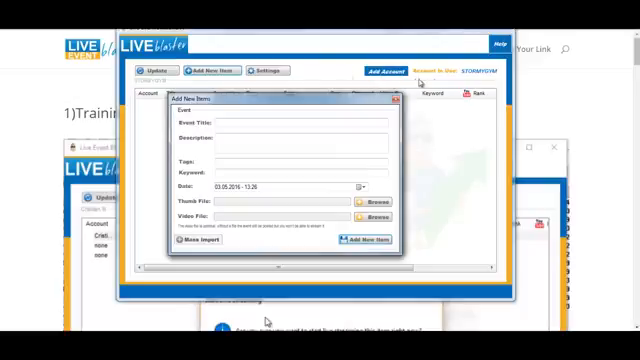
mouse_move(524, 78)
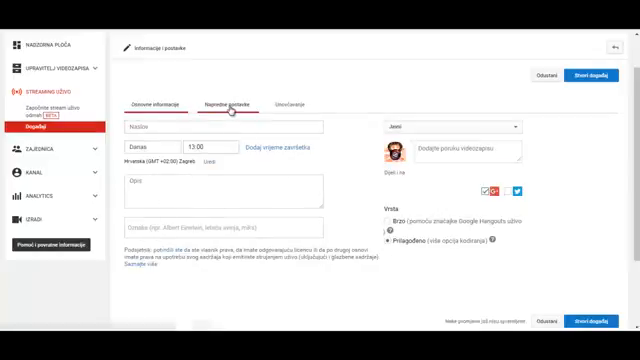
Set Zagreb as the live event's video location in the advanced settings map
left_click(228, 104)
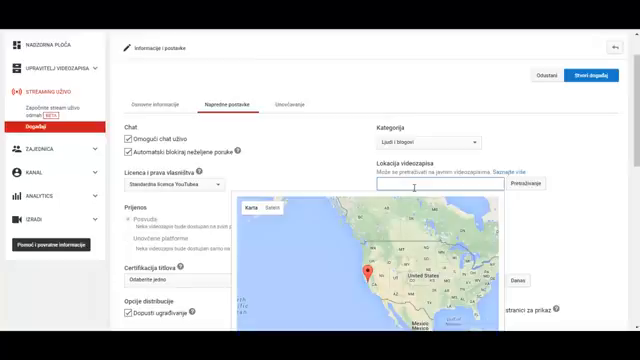
type("zagreb")
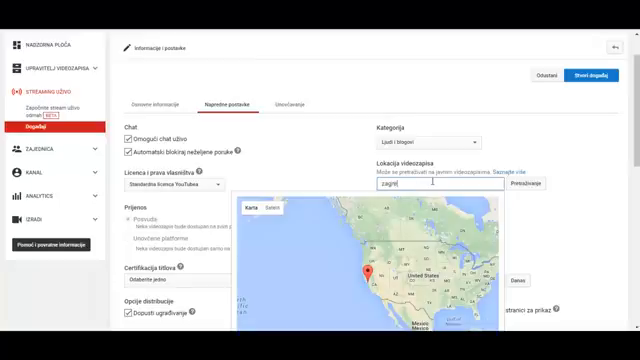
left_click(520, 188)
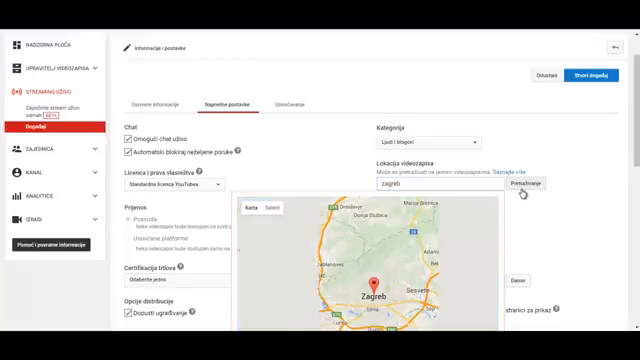
scroll("down", 3)
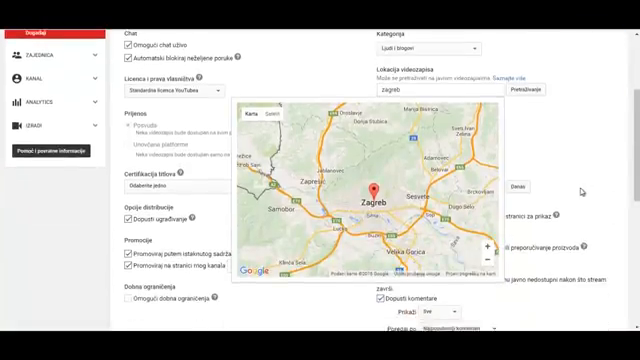
mouse_move(568, 148)
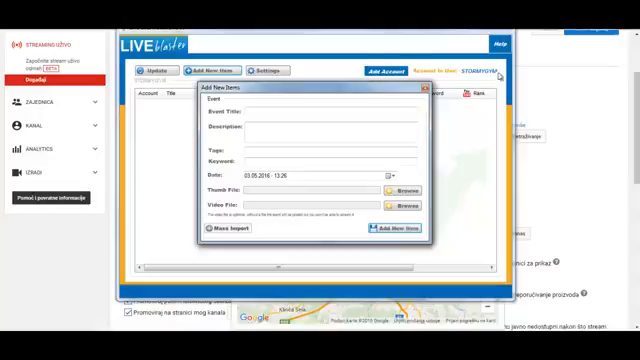
mouse_move(360, 64)
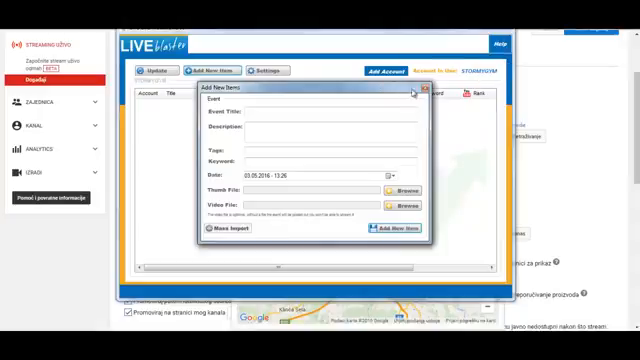
mouse_move(378, 92)
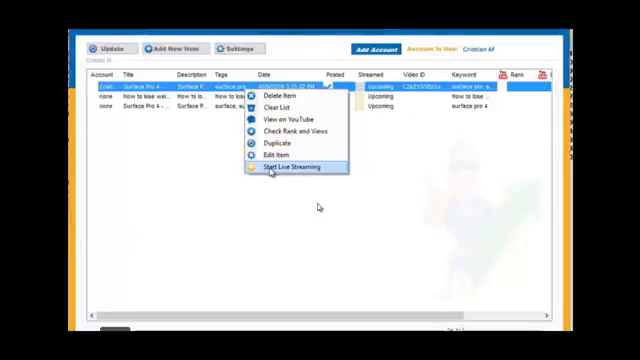
Start live streaming the item, confirm it, and begin broadcasting in the YouTube streaming window
left_click(304, 168)
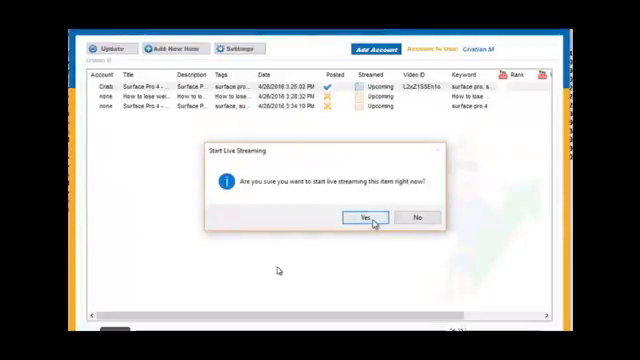
left_click(352, 216)
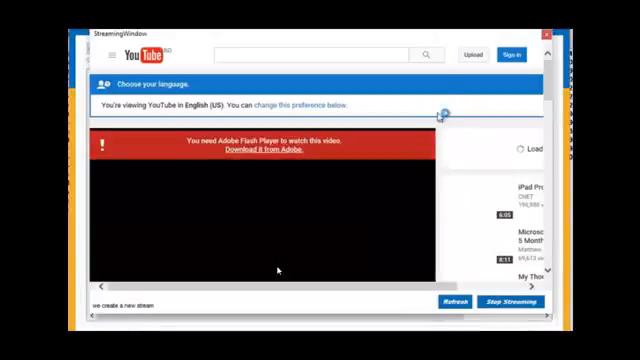
left_click(452, 300)
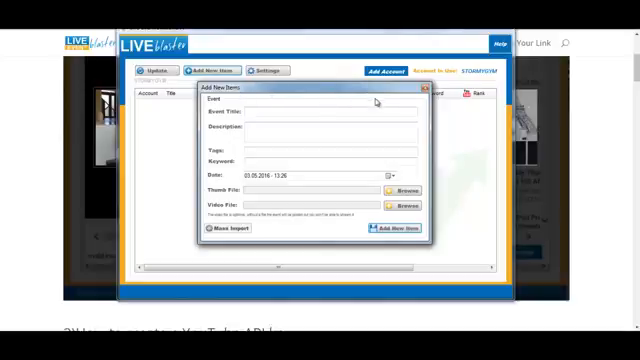
mouse_move(312, 120)
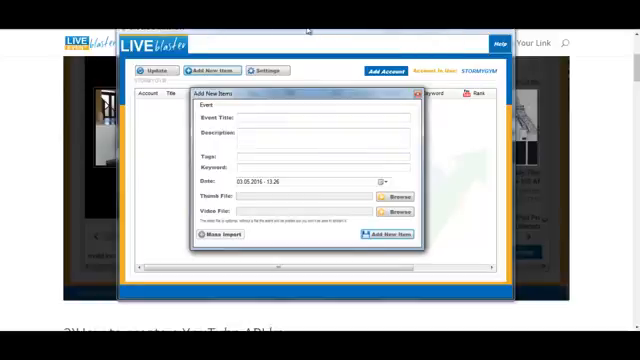
mouse_move(372, 118)
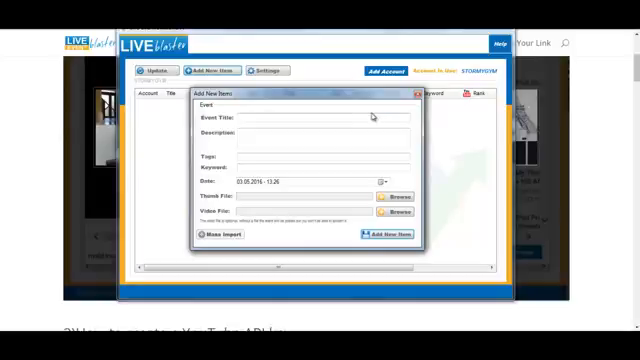